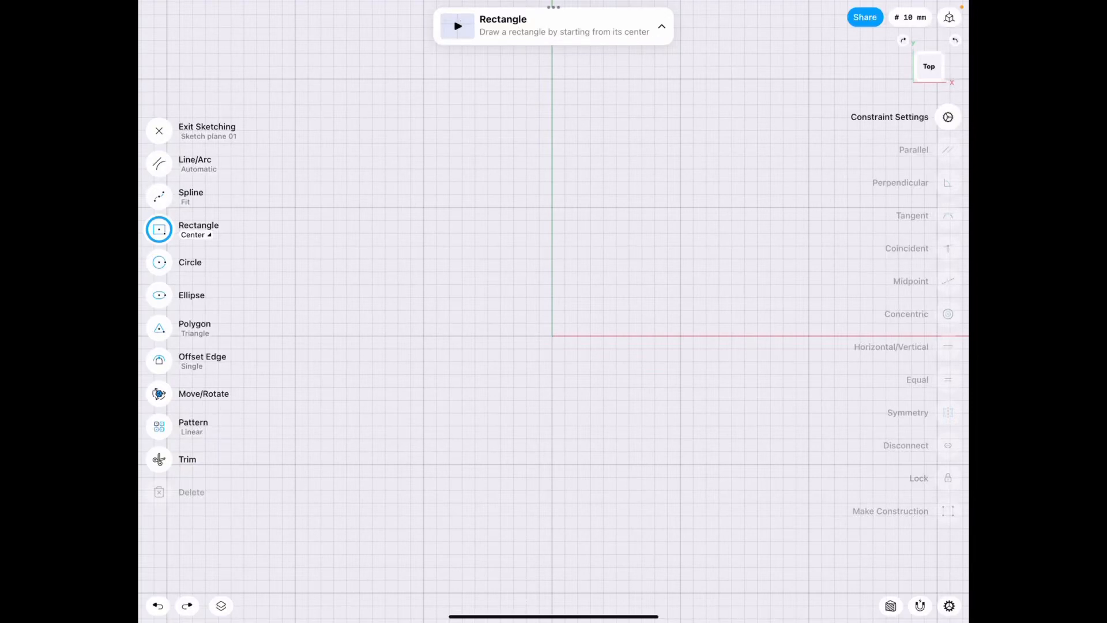
Draw a 400 × 200 mm center rectangle from the origin and exit sketching.
click(160, 163)
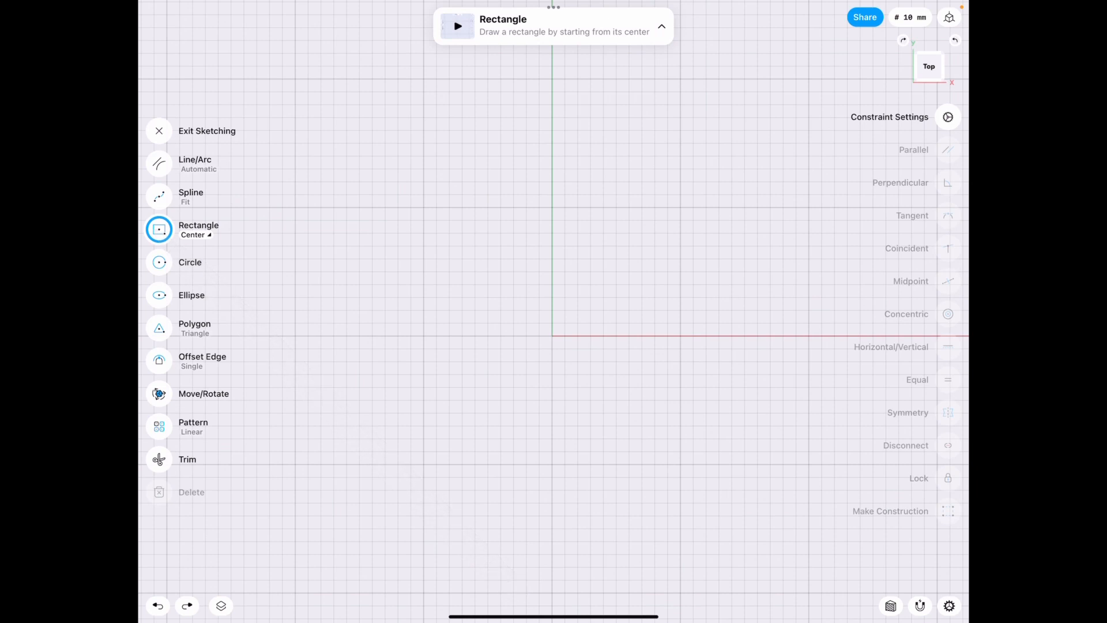
drag(552, 336, 808, 464)
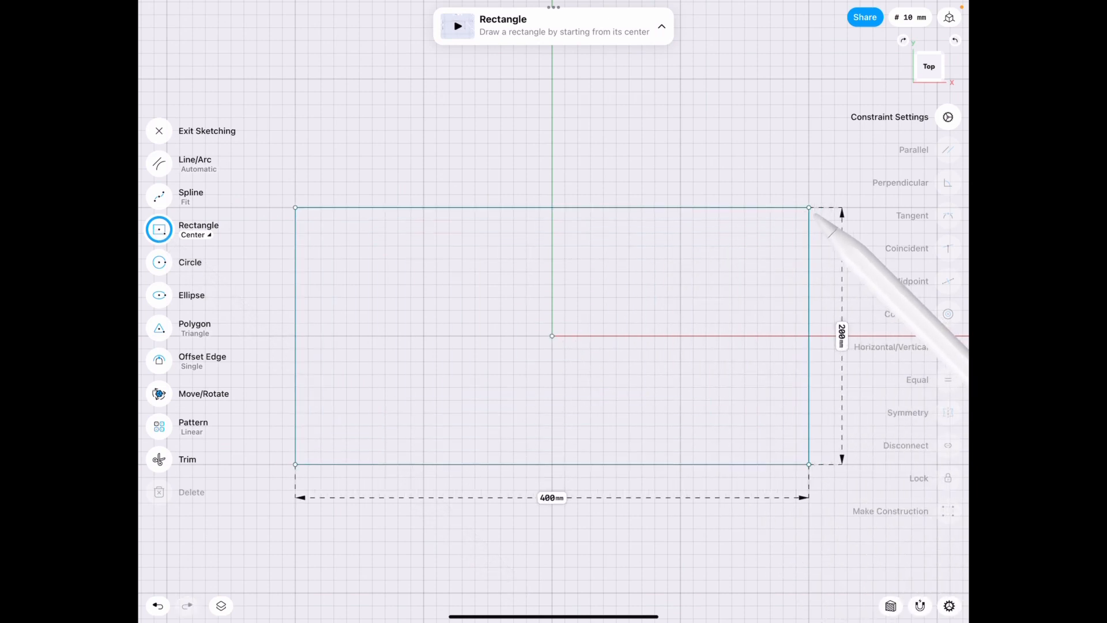
click(550, 335)
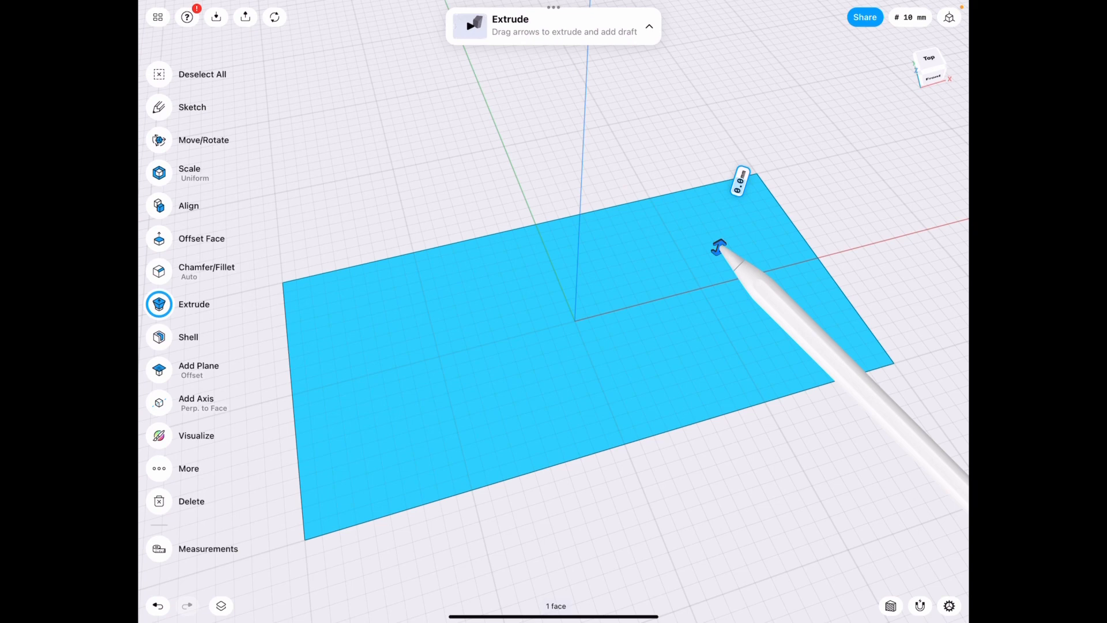
Extrude the rectangle into a tall box, then add a 20 mm lid slab as a new body.
drag(718, 246, 751, 144)
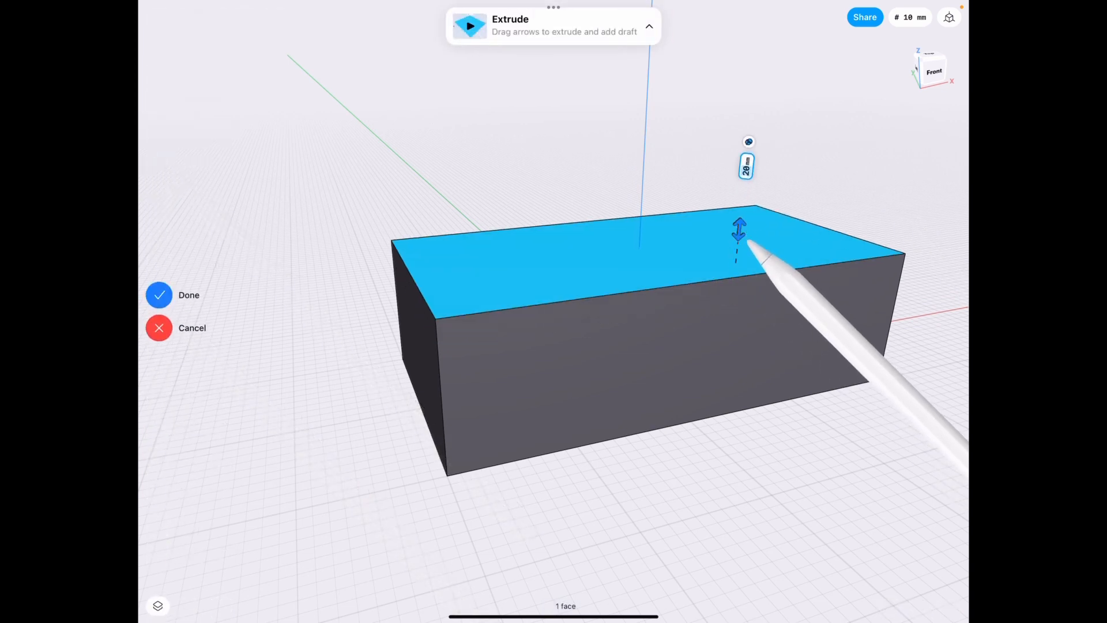
click(747, 168)
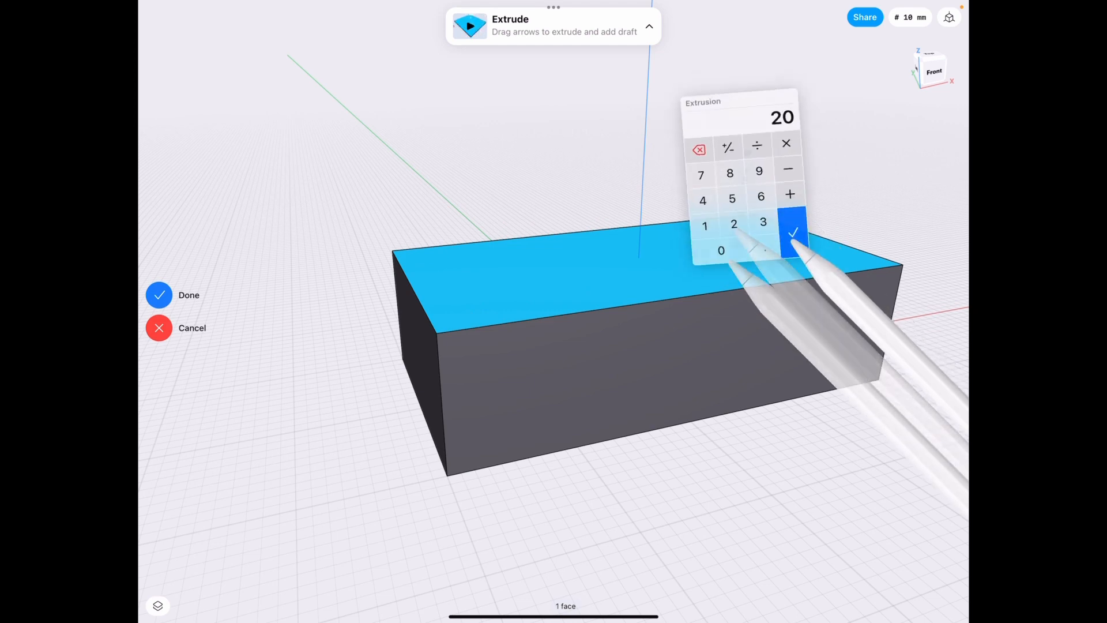
click(795, 232)
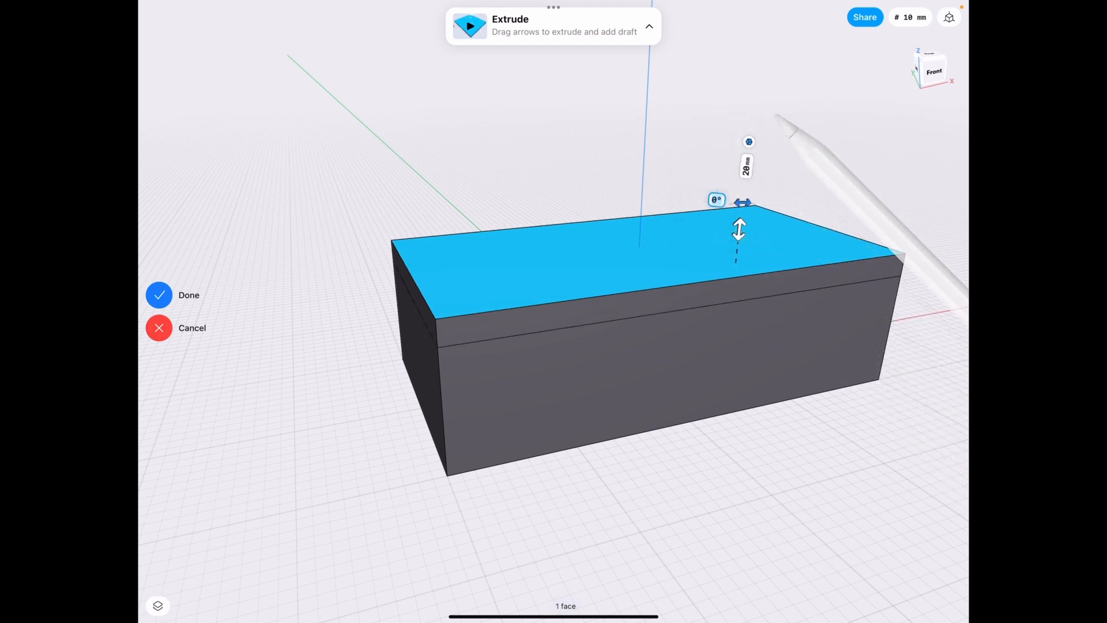
click(159, 294)
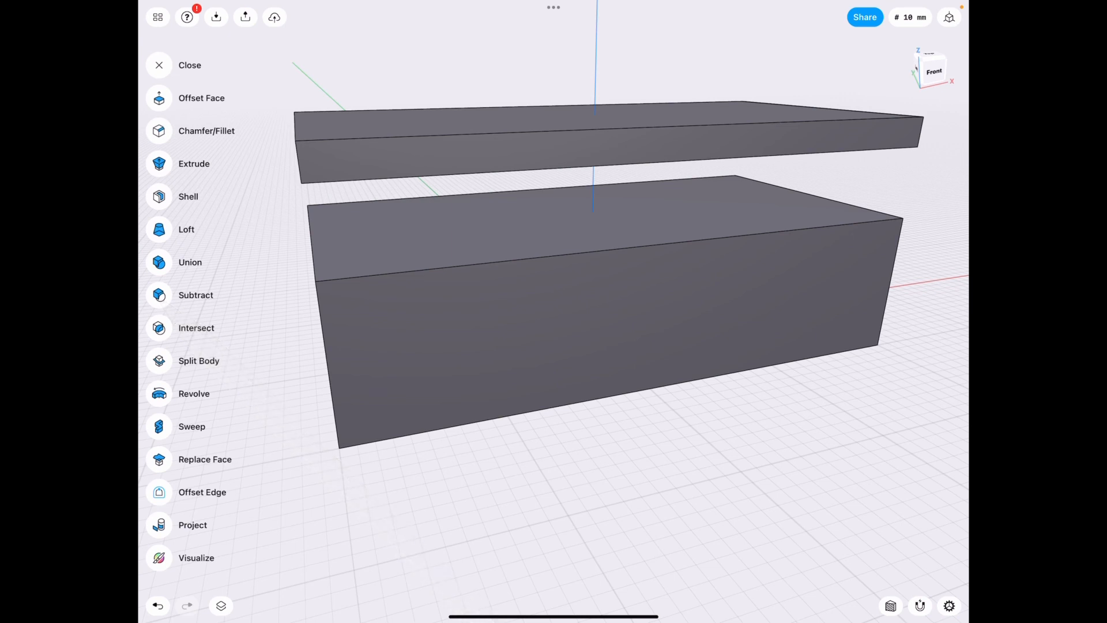
Shell the lid at 2 mm and the box at 4 mm wall thickness.
click(159, 197)
text(2)
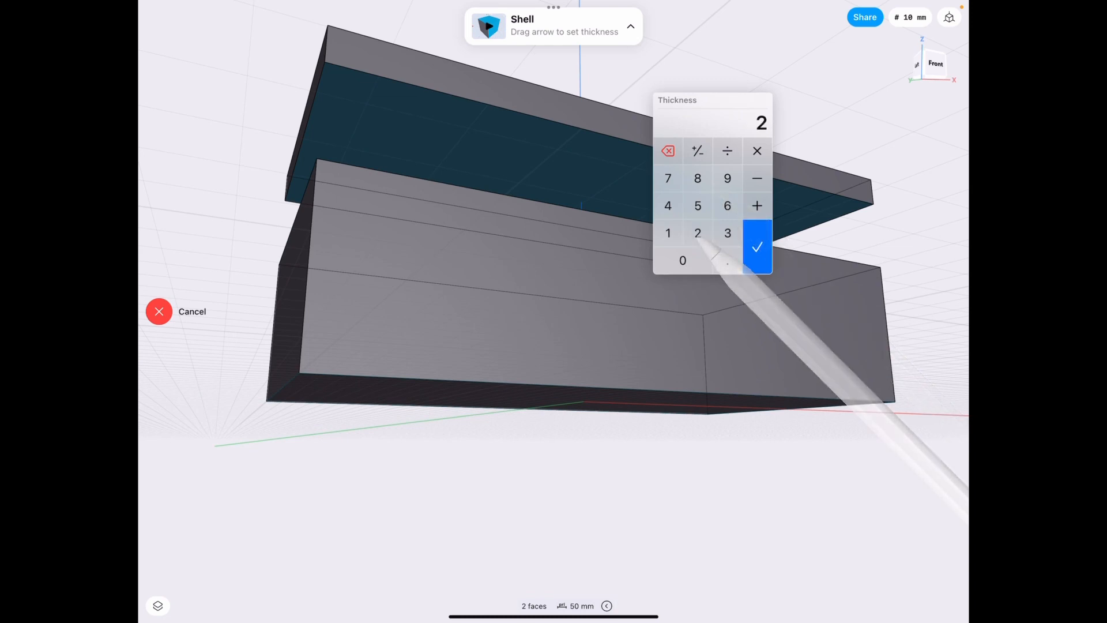
click(757, 247)
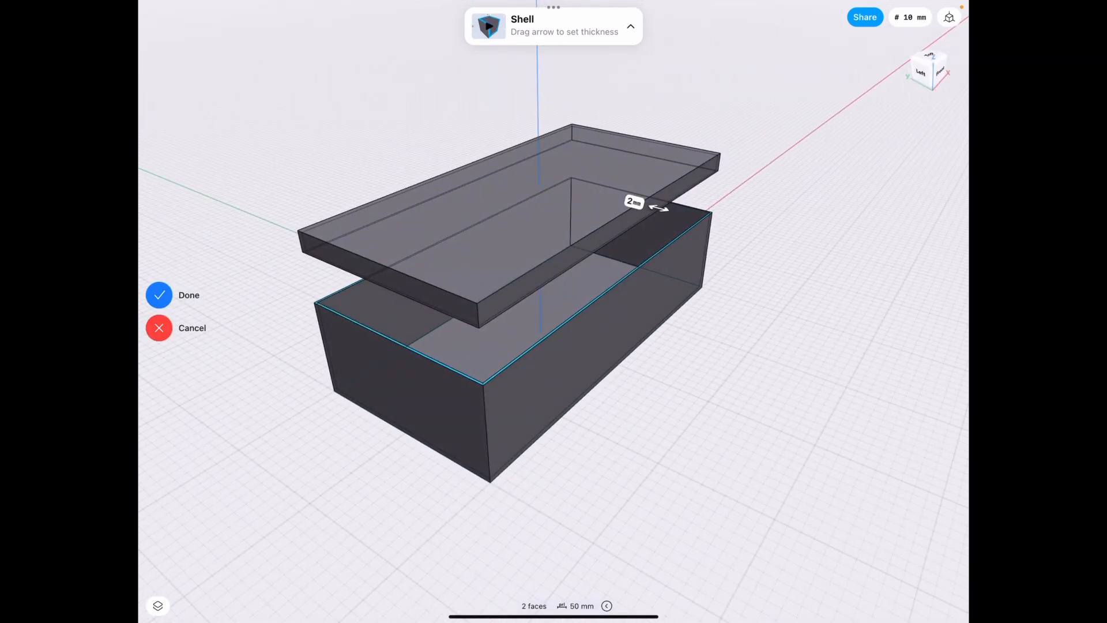
drag(657, 207, 667, 208)
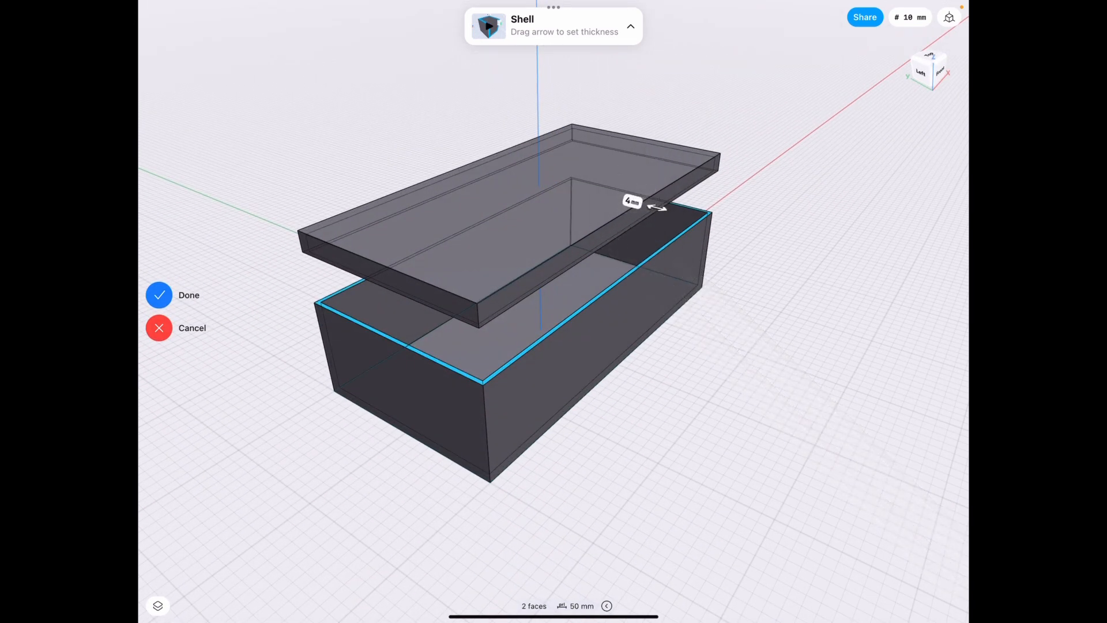
click(159, 295)
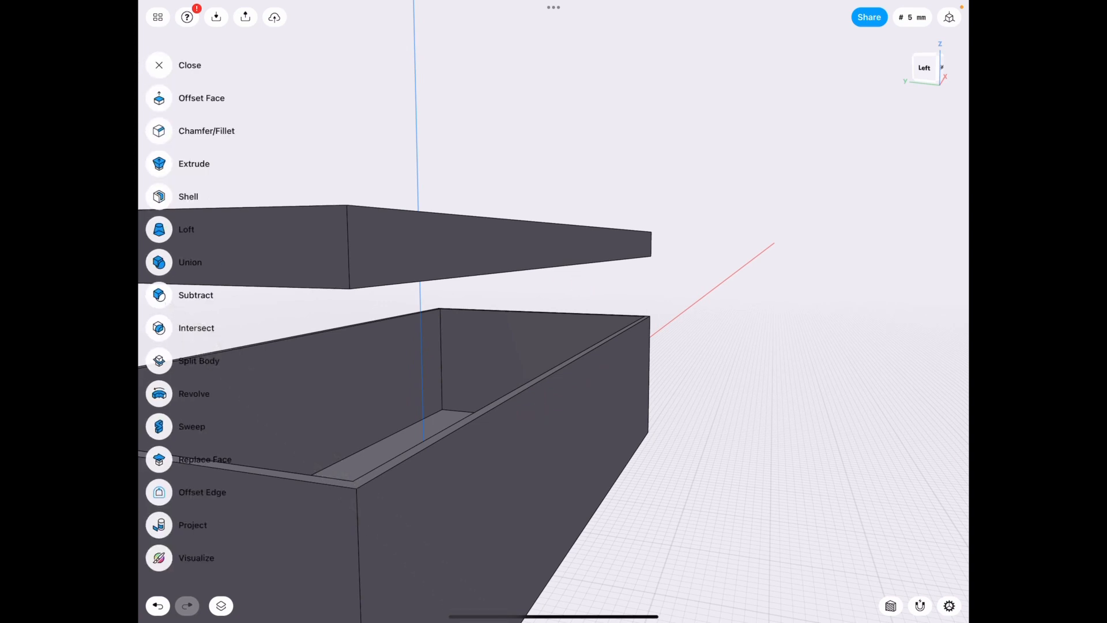
Inset the box rim edge loop by 1 mm and extrude the inner strip upward as a lip.
click(202, 492)
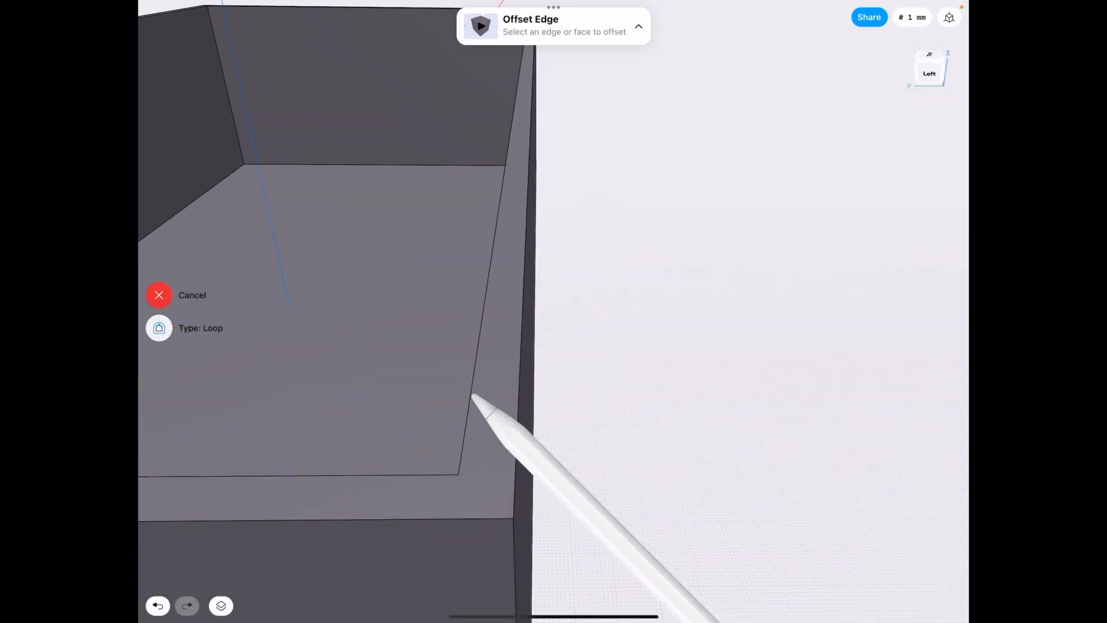
click(493, 395)
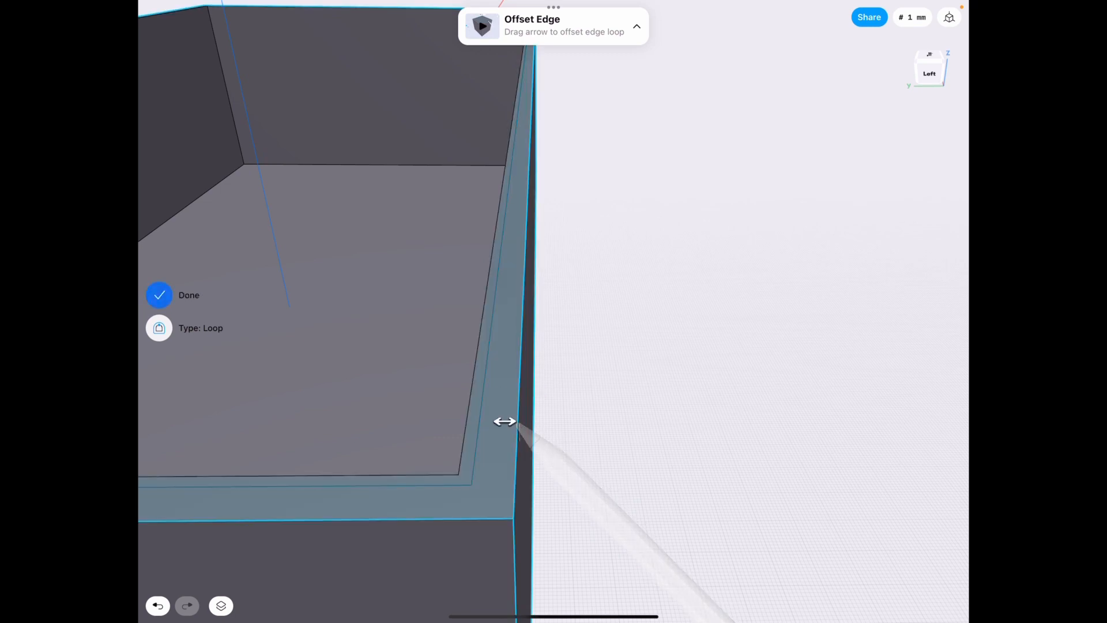
drag(506, 422, 491, 422)
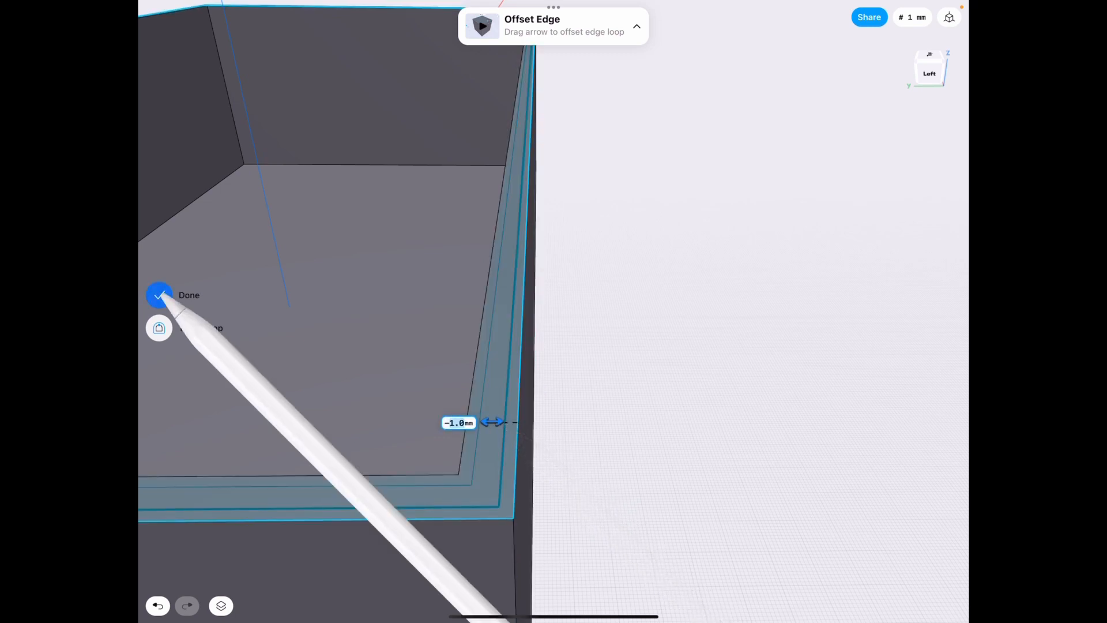
click(158, 295)
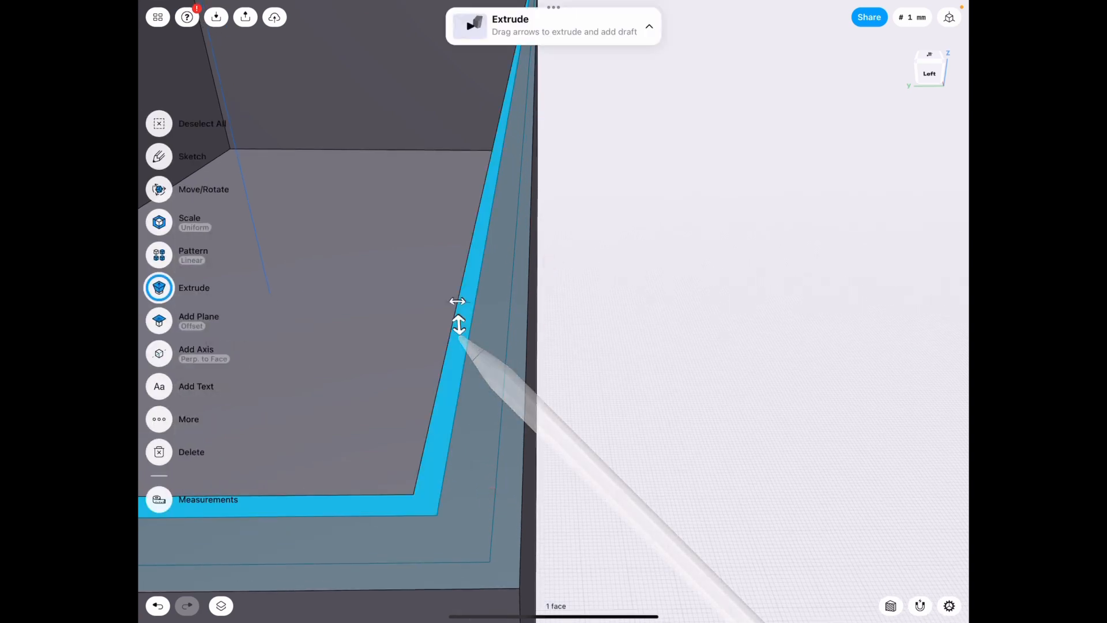
drag(459, 325, 520, 386)
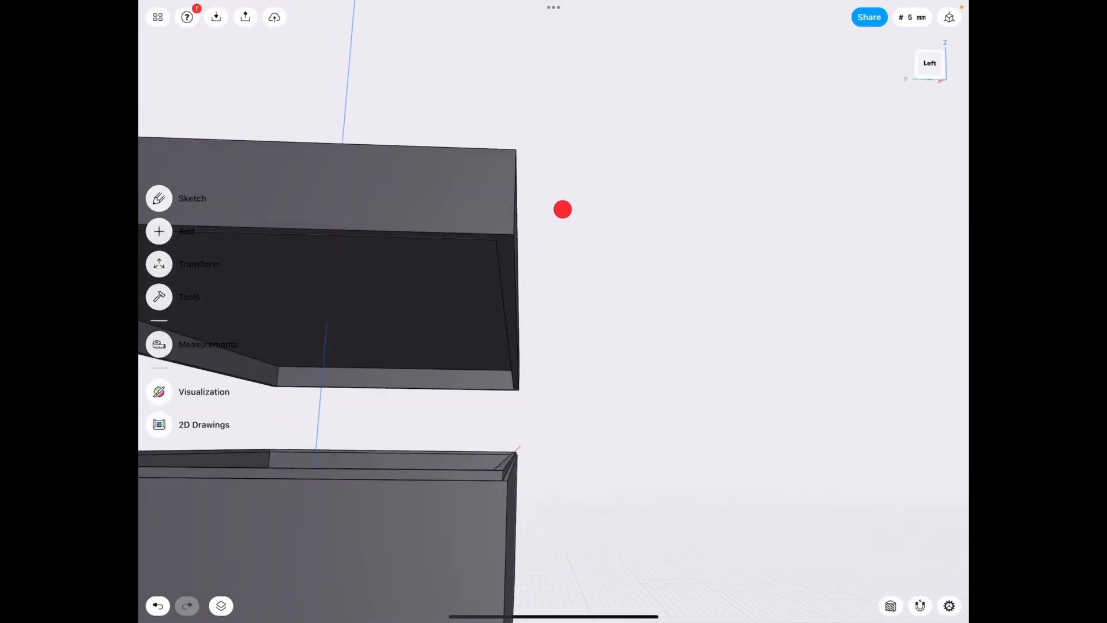
Lower the lid onto the box and subtract the box from it, keeping originals.
drag(563, 208, 645, 392)
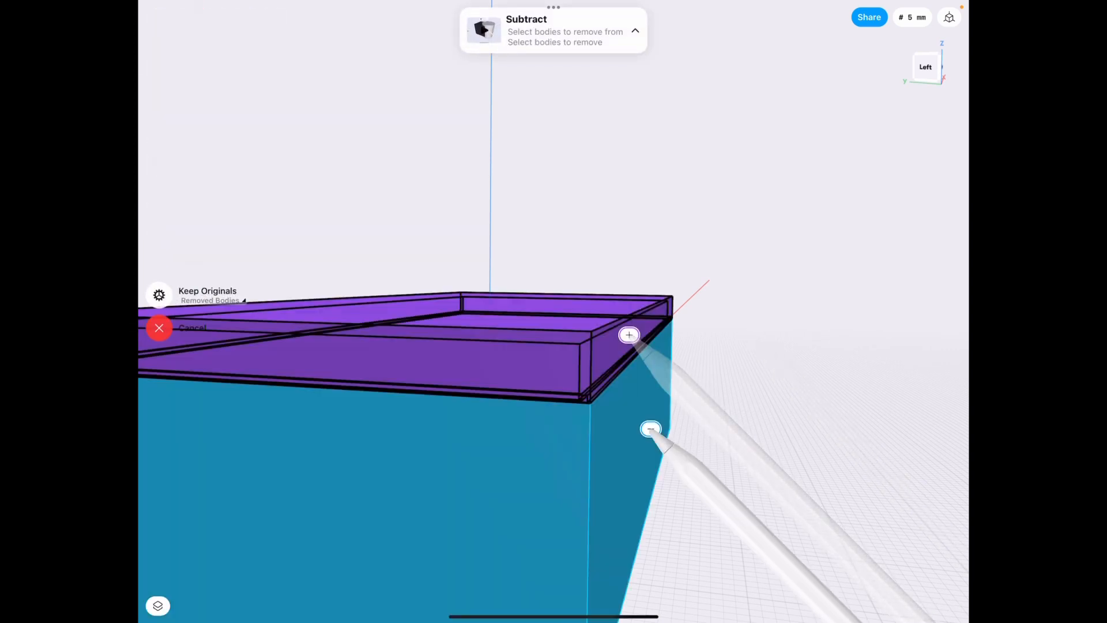
click(159, 328)
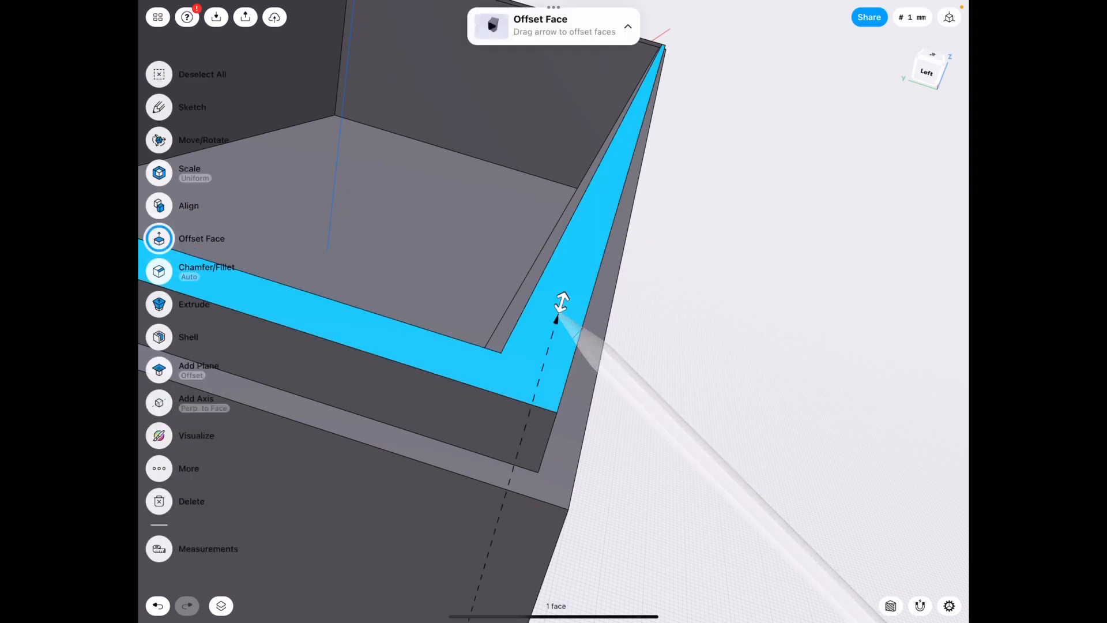
drag(561, 303, 554, 328)
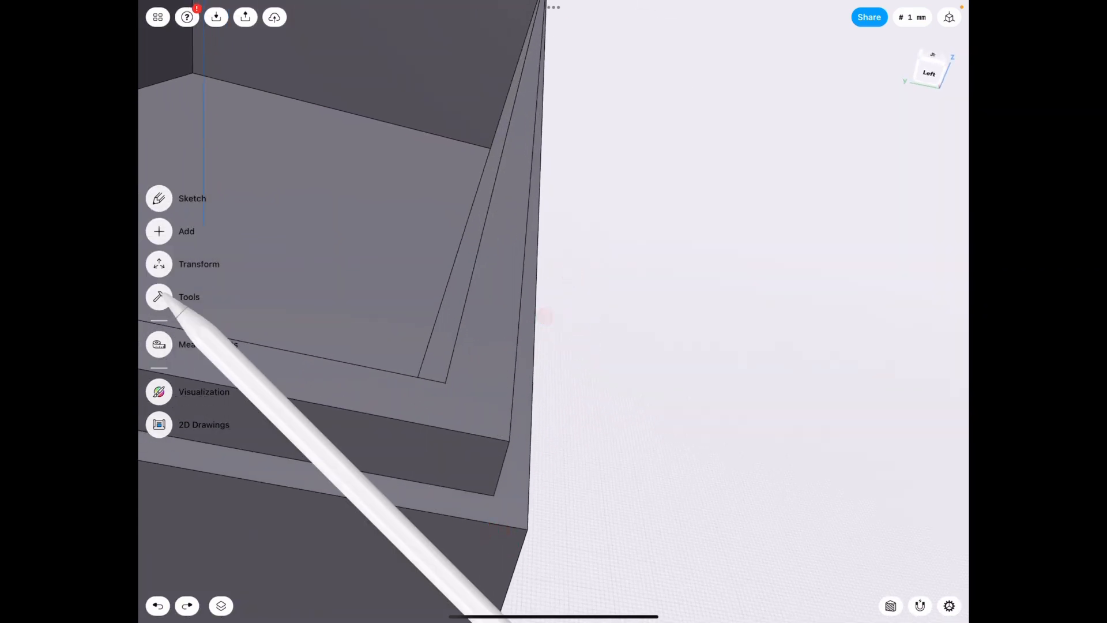
Offset the lip's edge loop inward by -0.3 mm and select the rim face.
click(159, 297)
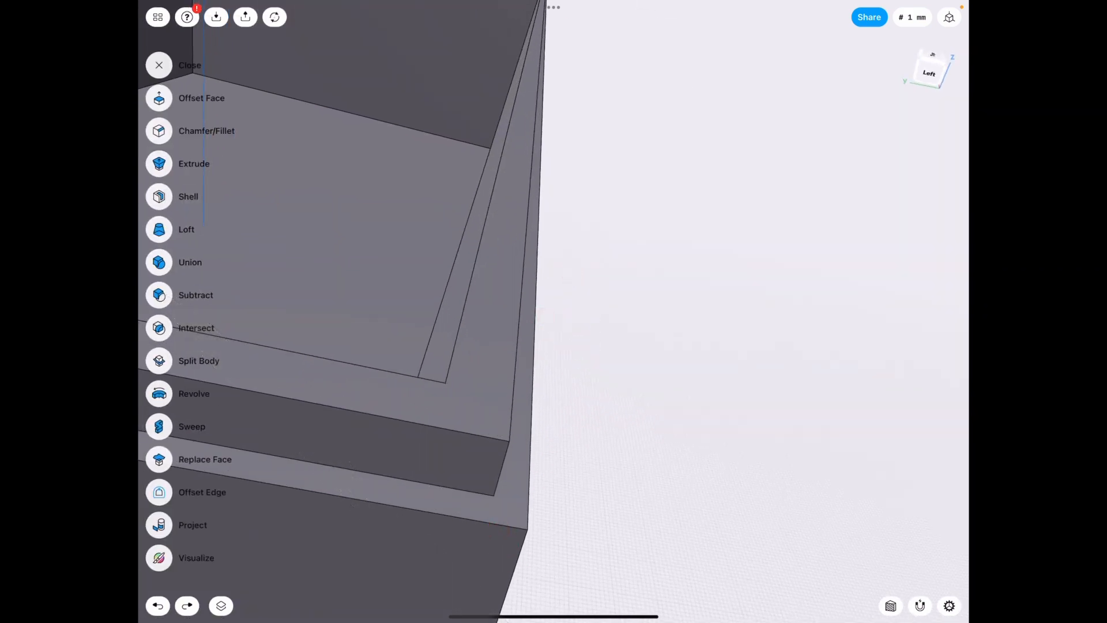
click(202, 492)
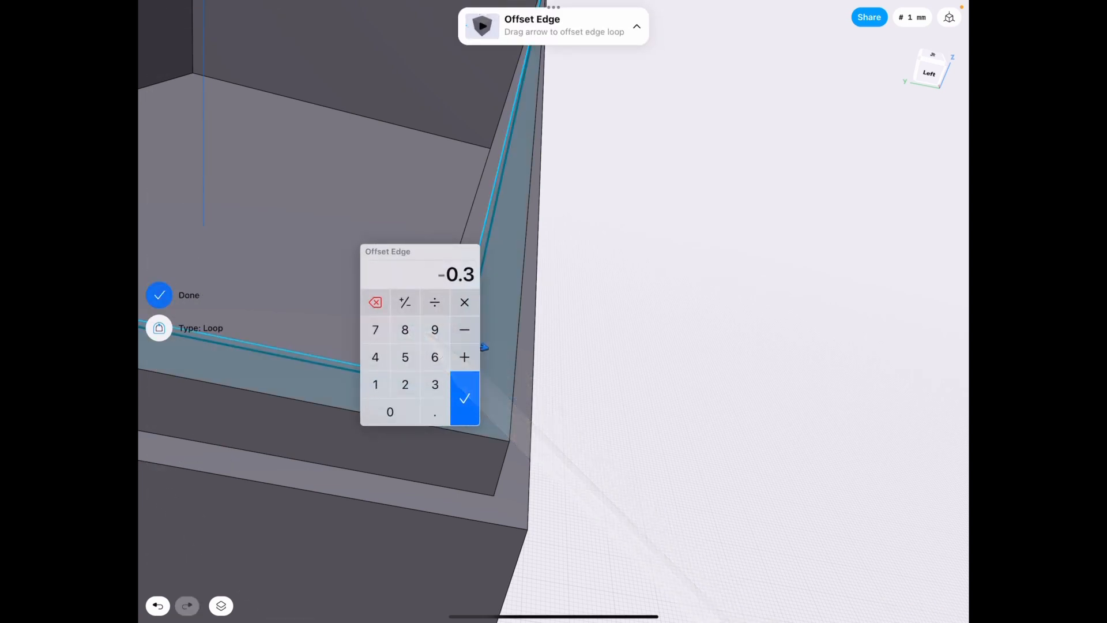
click(375, 302)
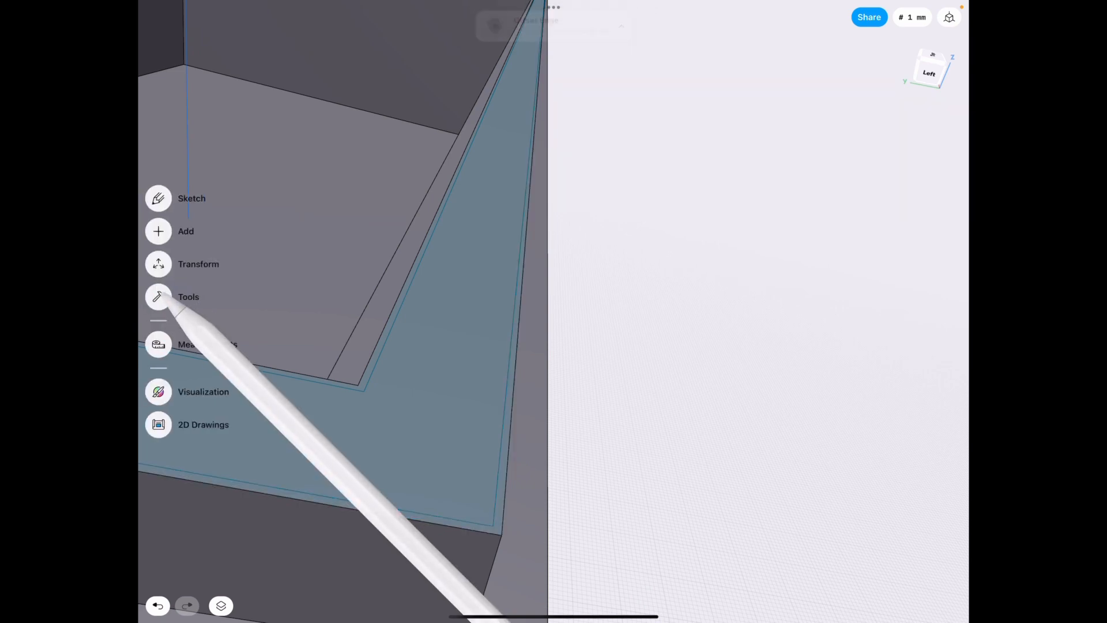
click(159, 297)
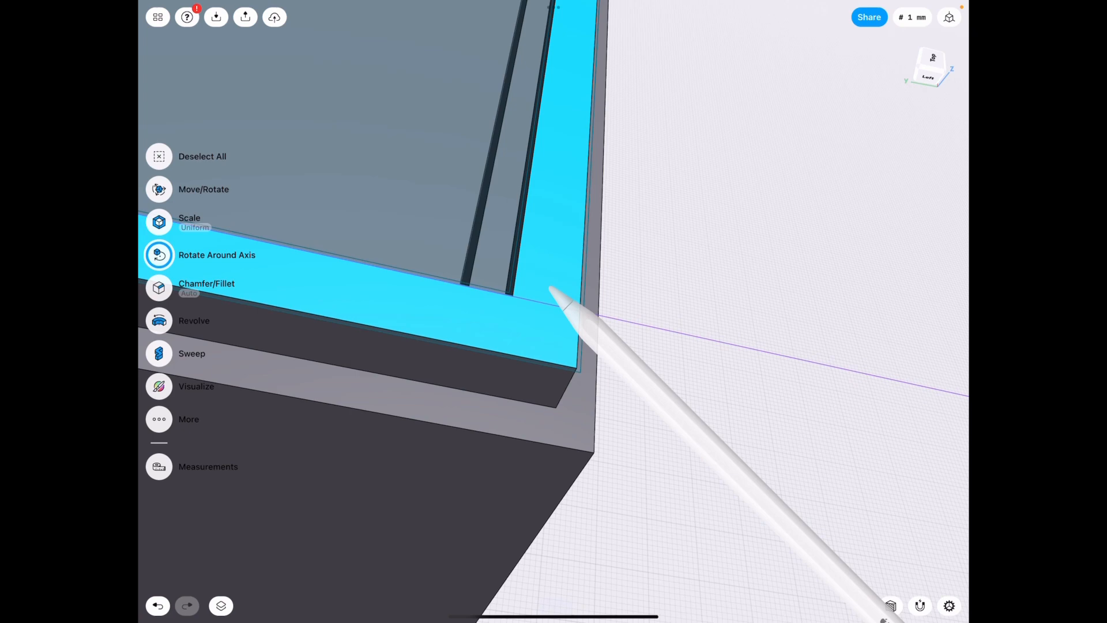
Fillet the eight lip edges with a small radius, then select the channel edges.
click(159, 288)
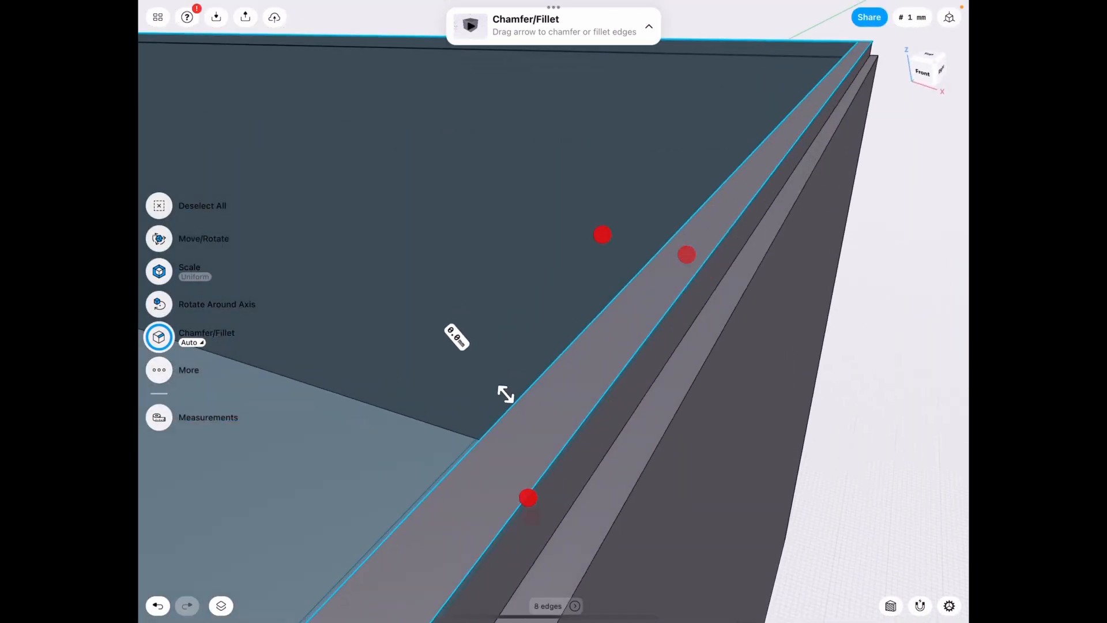
drag(506, 393, 537, 386)
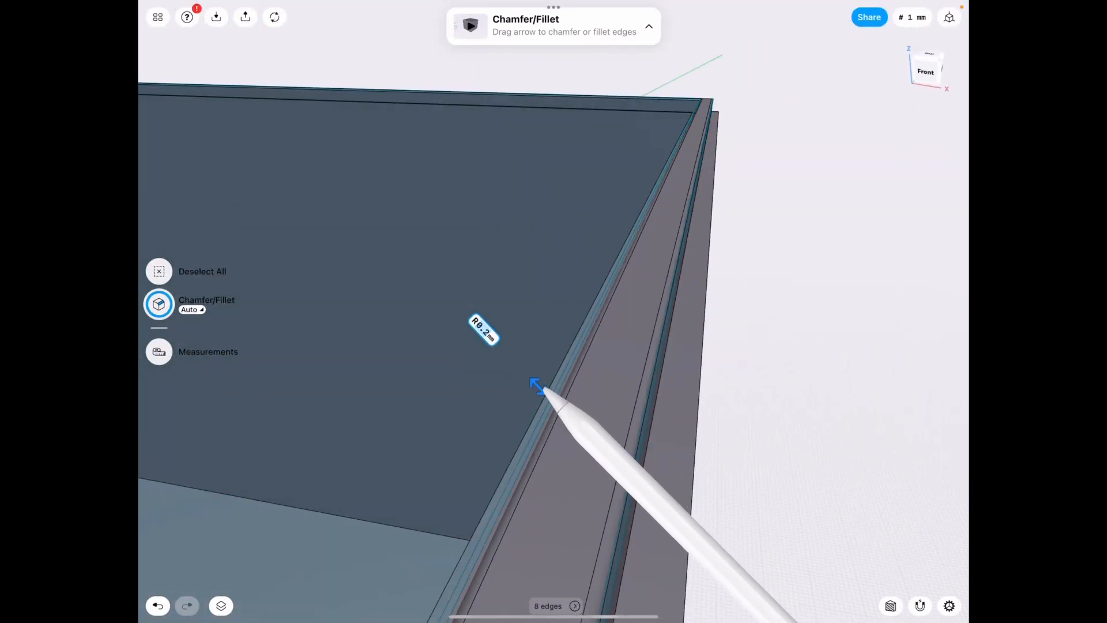
drag(537, 387, 553, 402)
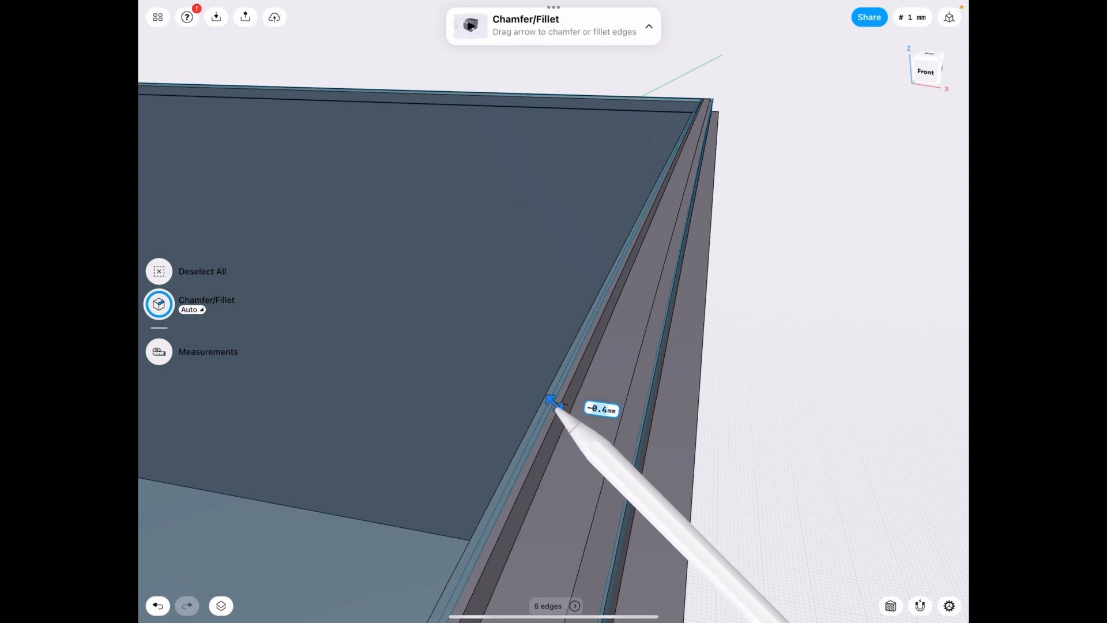
drag(557, 406, 495, 332)
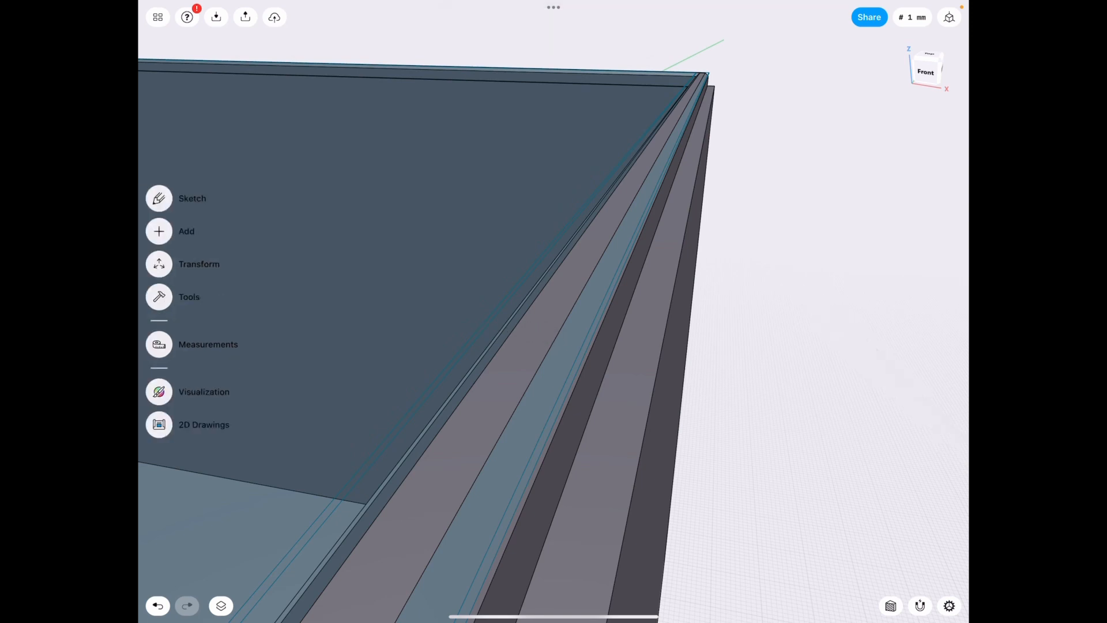
click(222, 605)
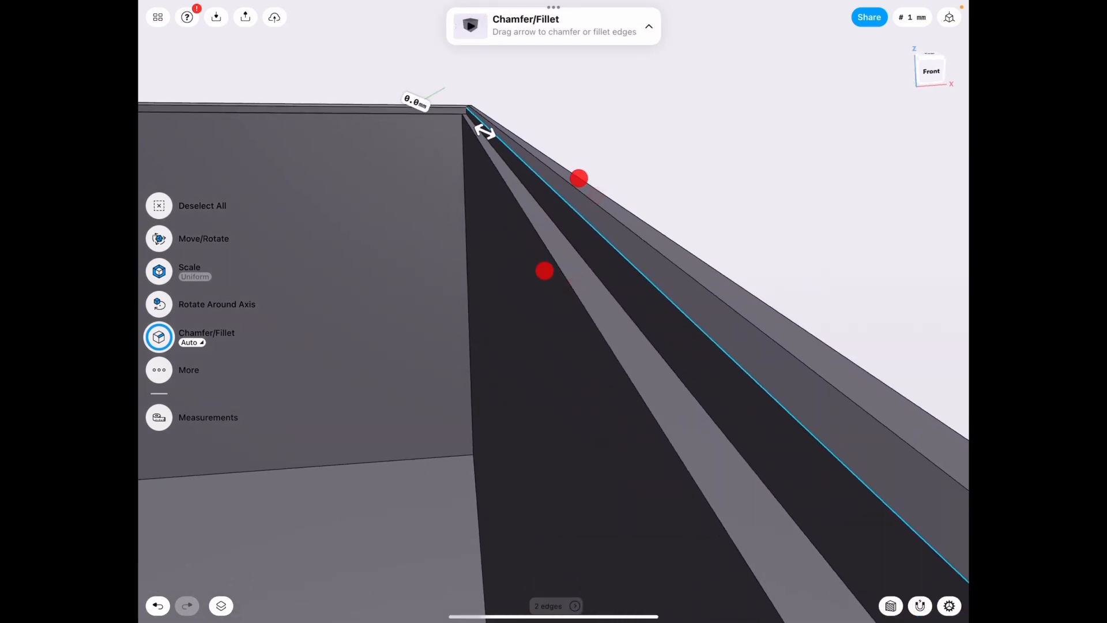
Apply a 1 mm fillet to the eight channel edges.
drag(551, 283, 635, 388)
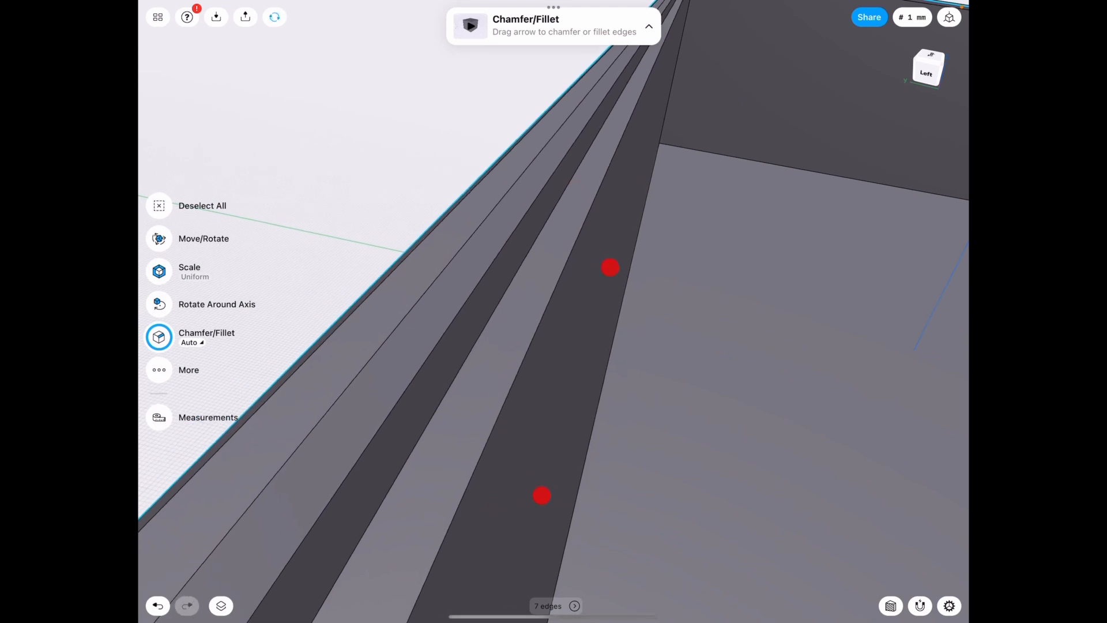
drag(610, 267, 489, 318)
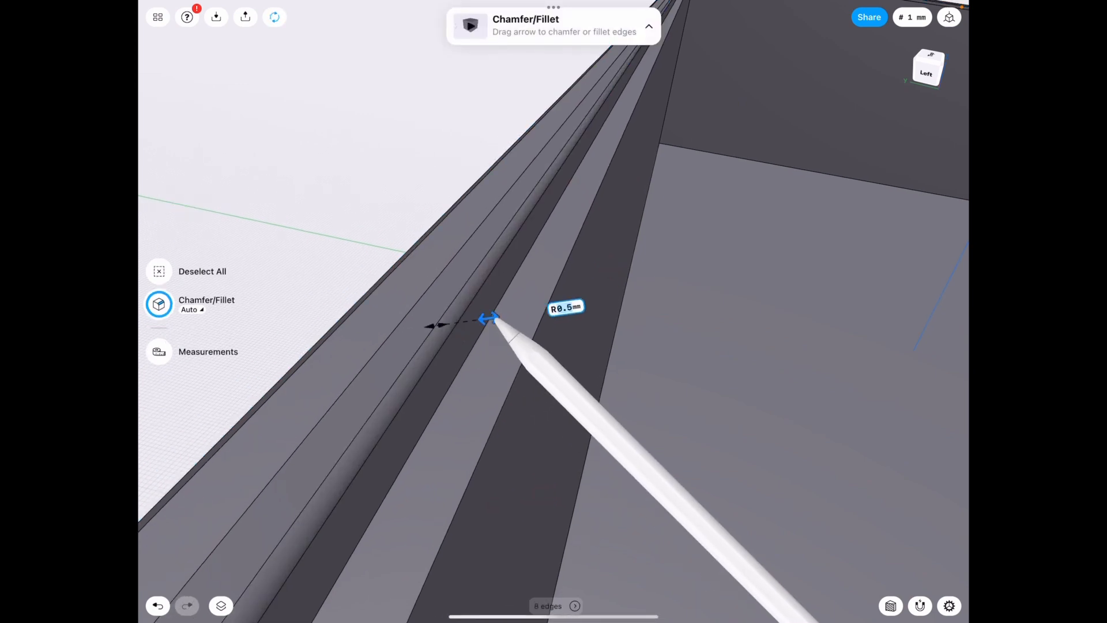
click(569, 312)
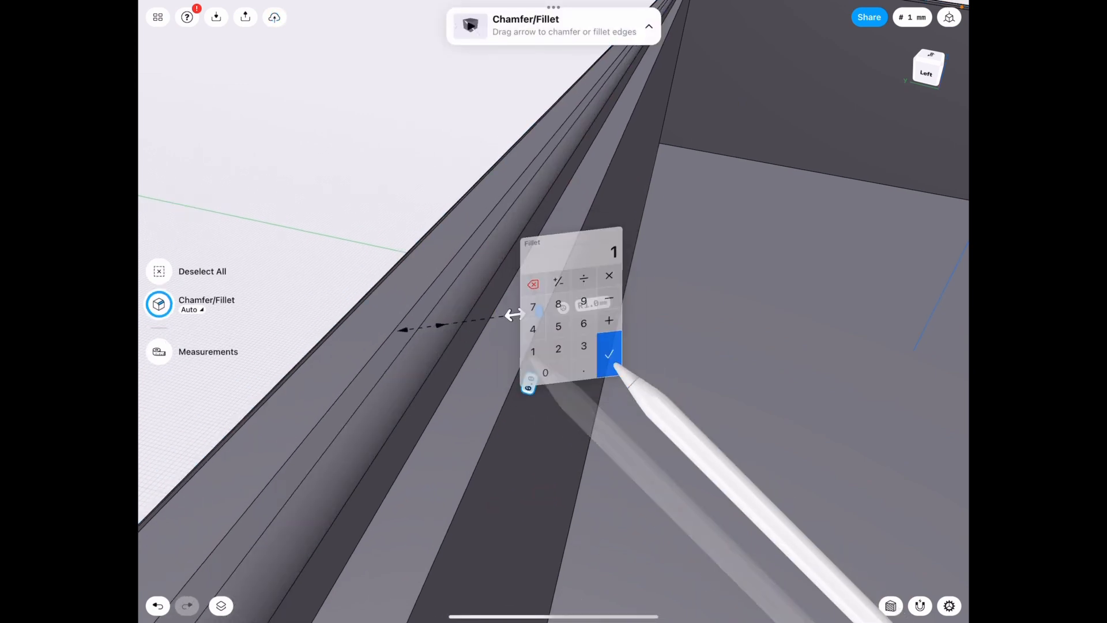
click(613, 353)
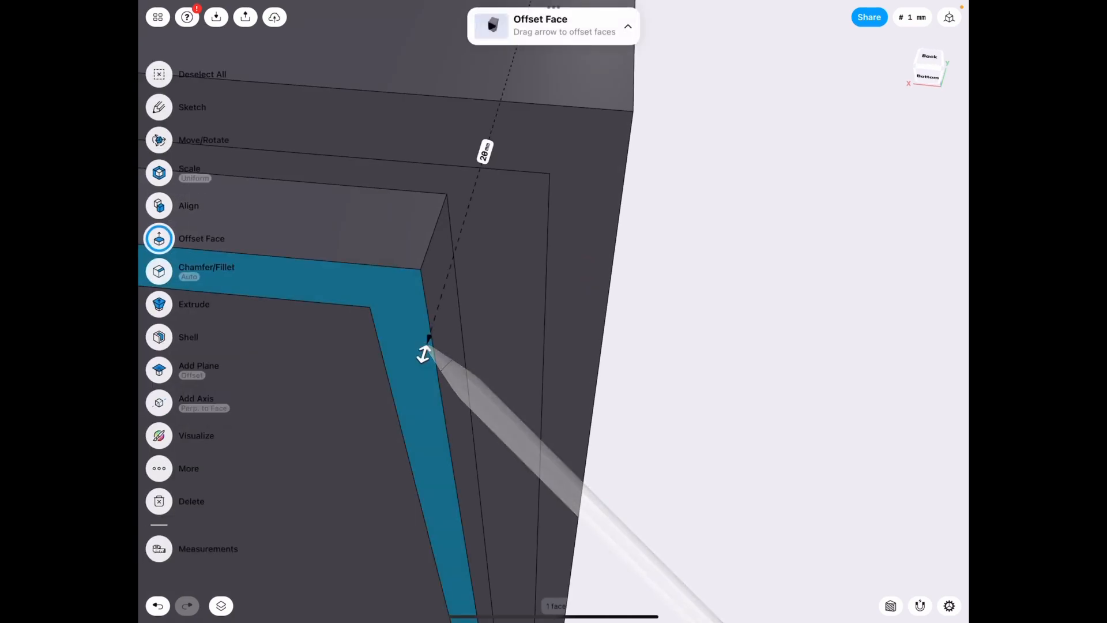
Apply the Offset Face to the box's bottom face.
click(158, 272)
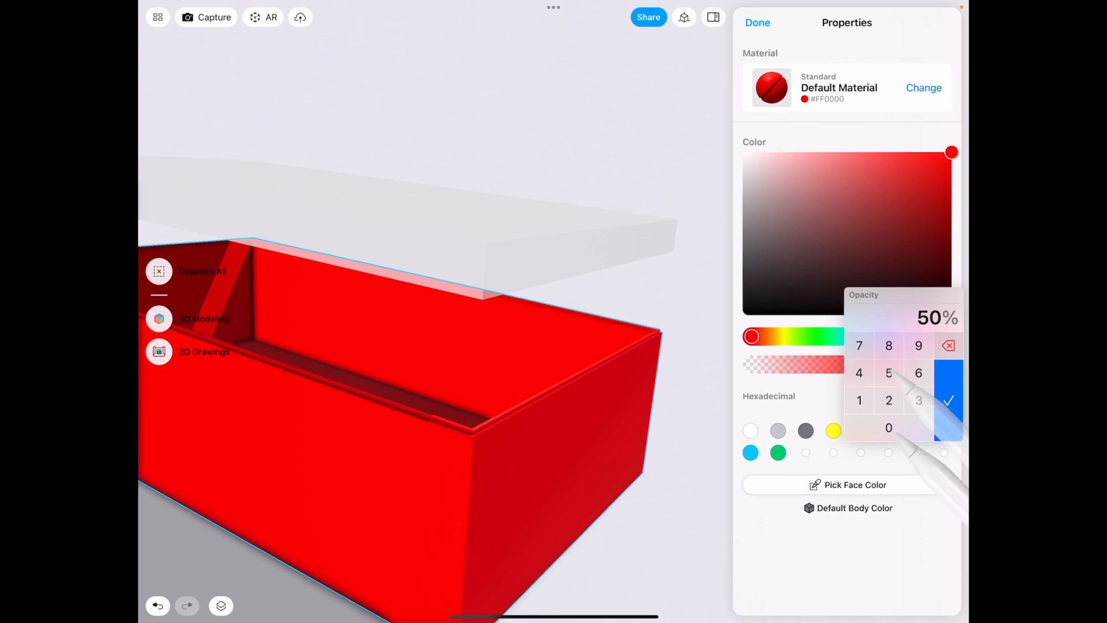
Confirm 50% opacity for the red (#FF0000) box.
click(758, 23)
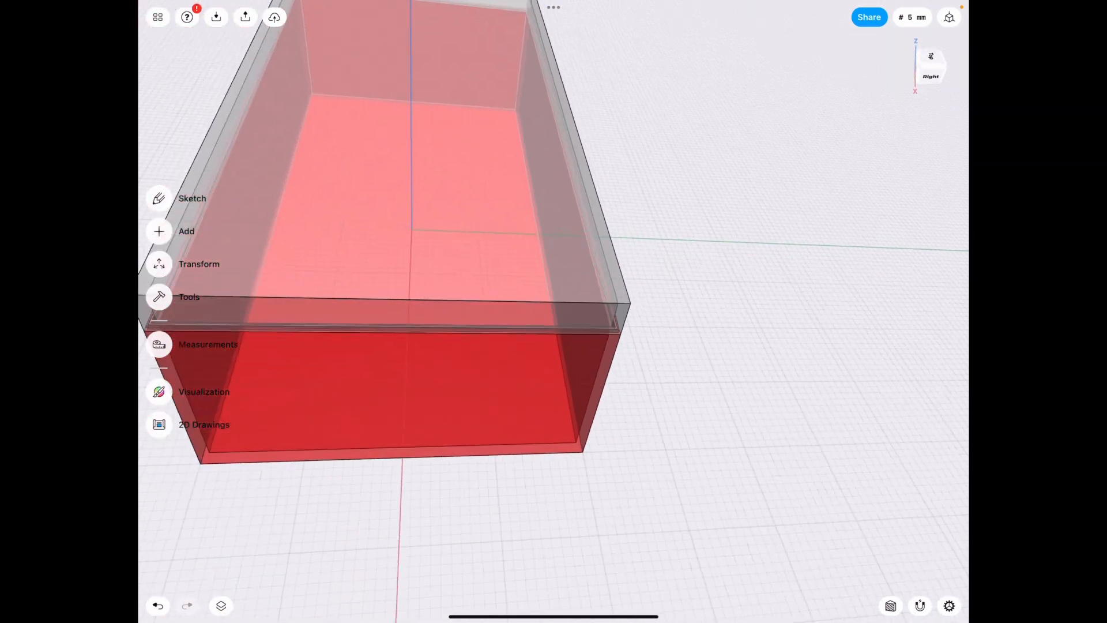
Select the lid's outer edge and drag its fillet to a 3 mm radius.
click(192, 198)
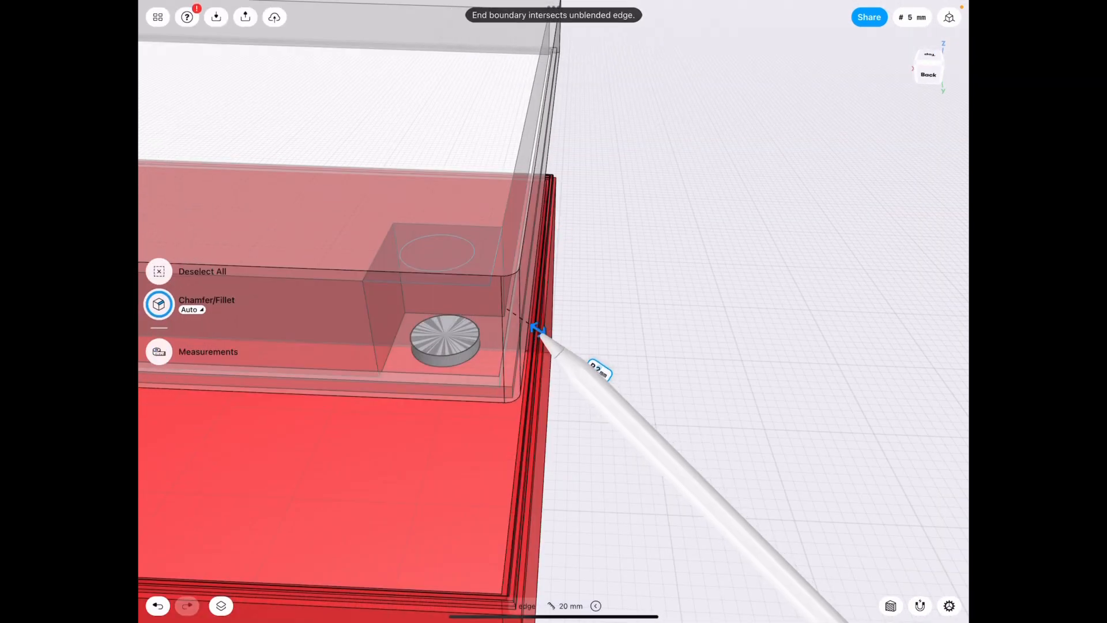
drag(541, 336, 550, 212)
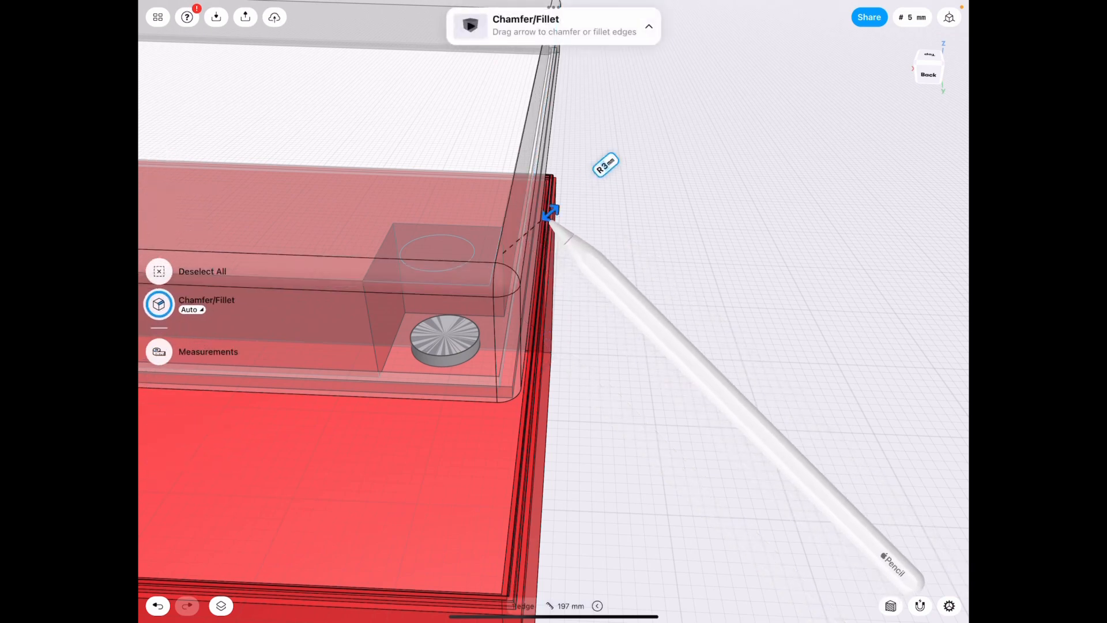